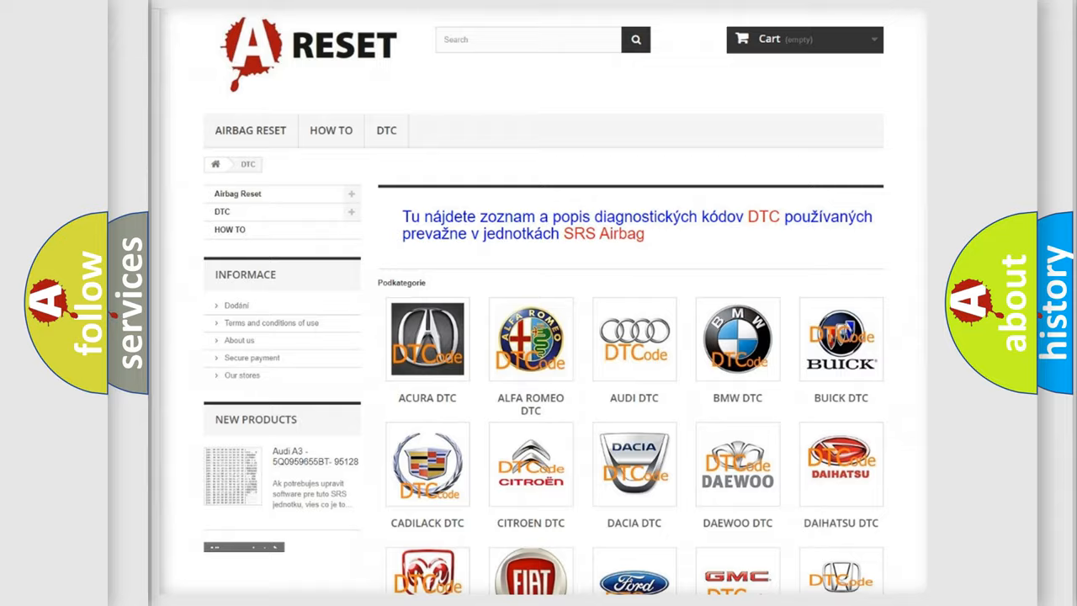
Choose the SATURN DTC category and skim its list of diagnostic code subcategories
scroll("down", 3)
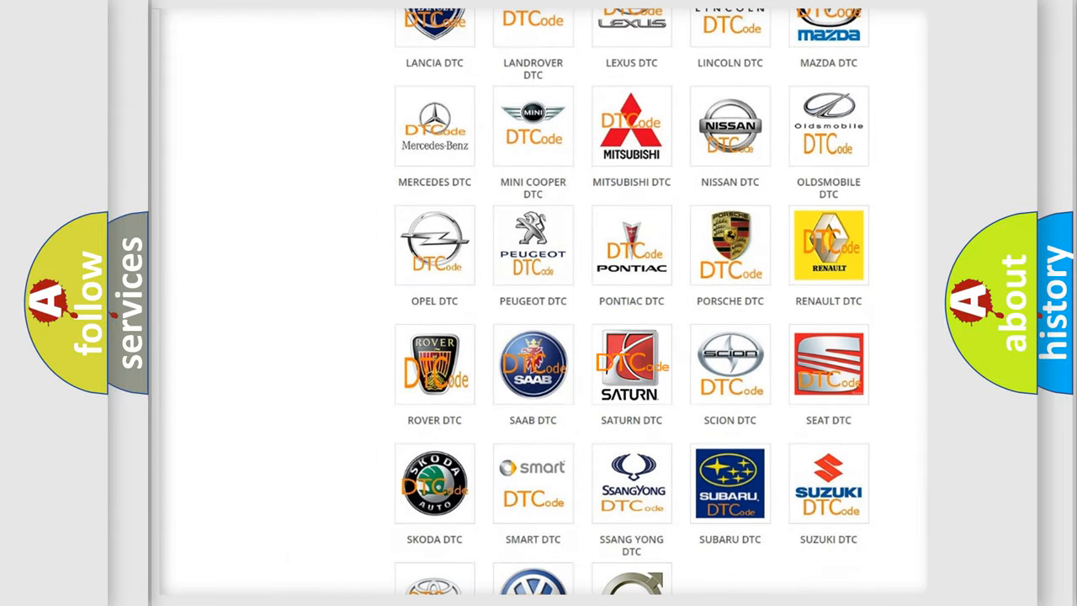
left_click(631, 365)
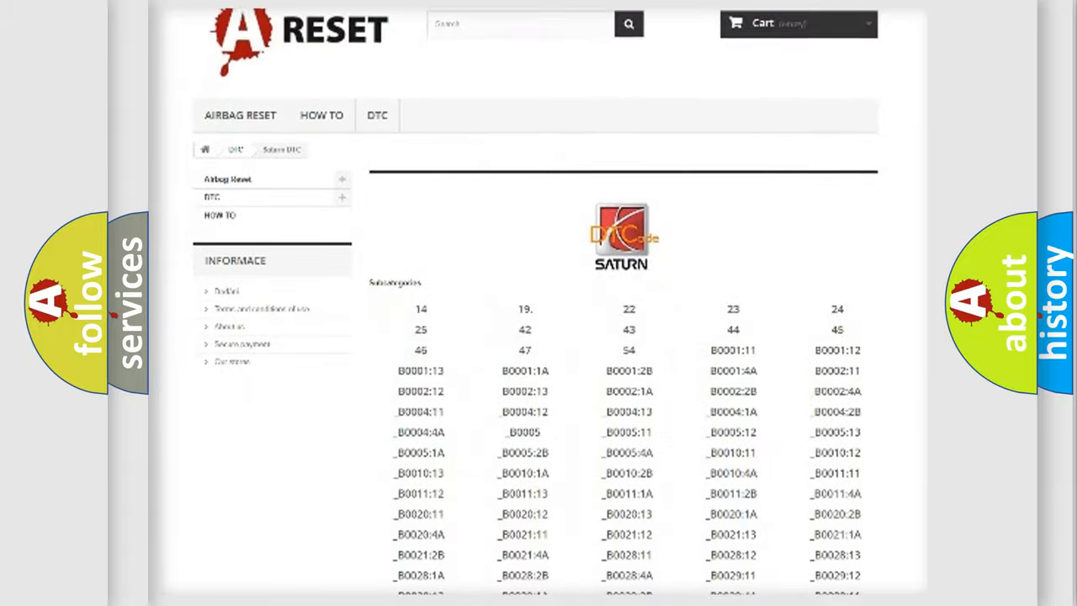
scroll("down", 3)
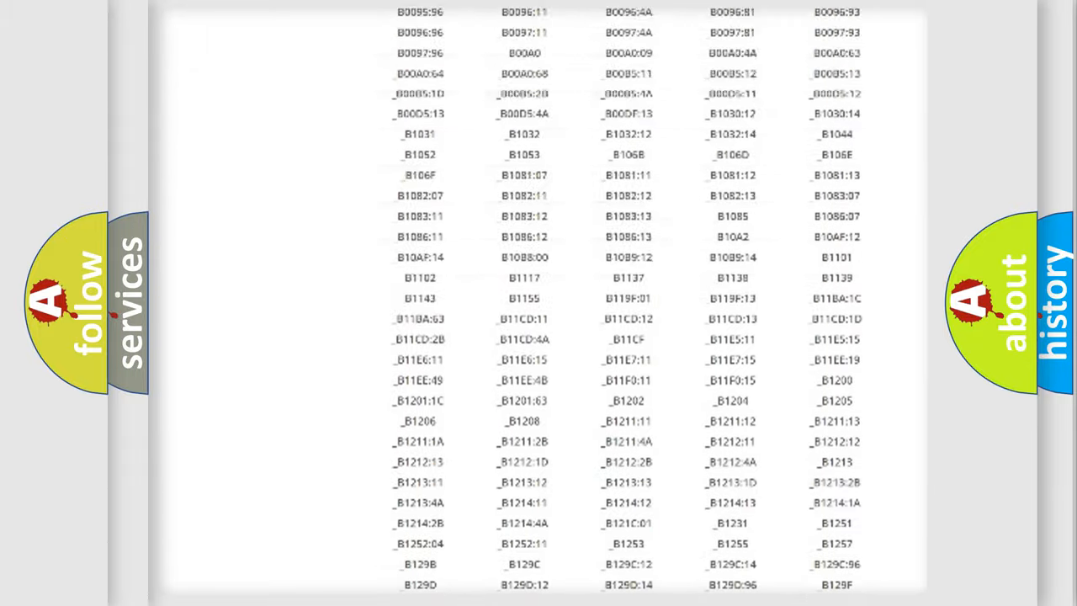
scroll("up", 3)
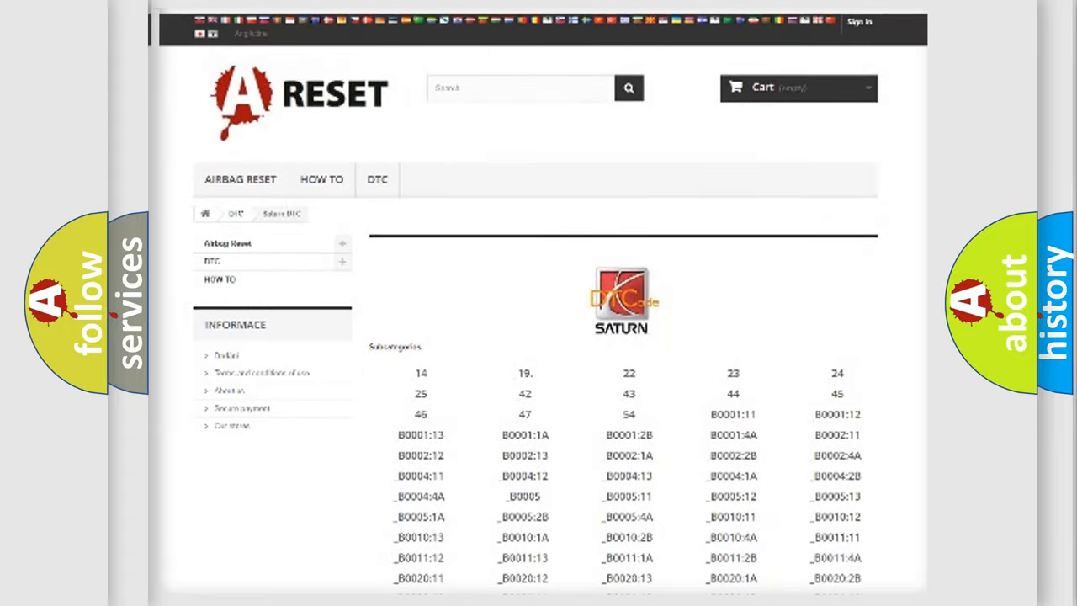